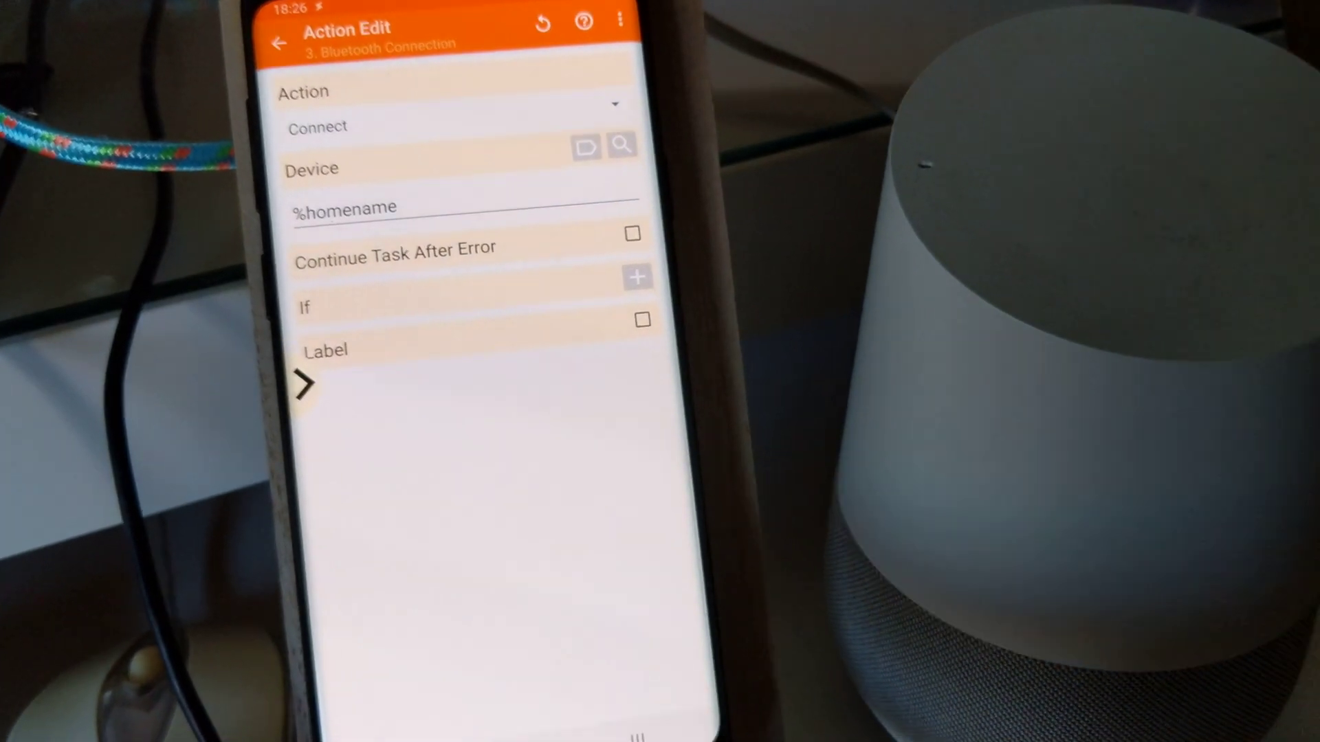
- Open the Bedroom speaker's Paired Bluetooth devices settings from Device settings
left_click(280, 44)
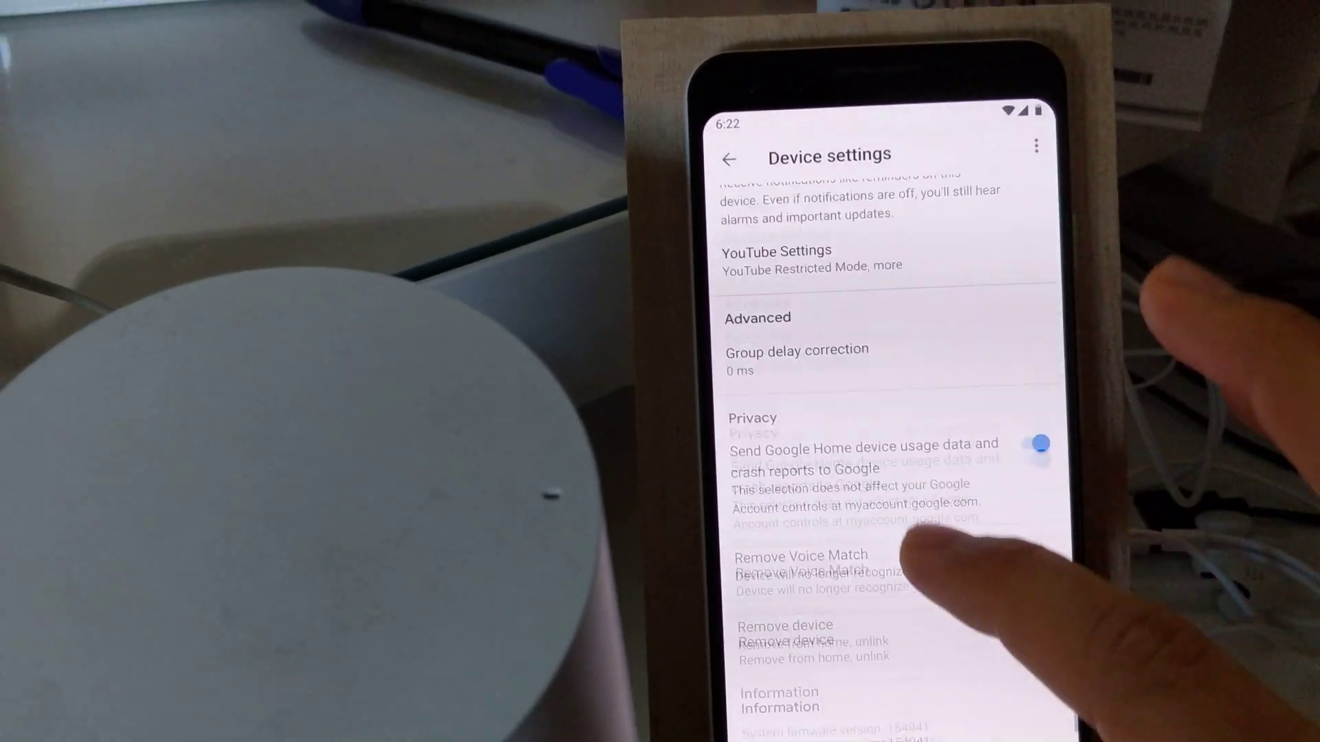
scroll("down", 3)
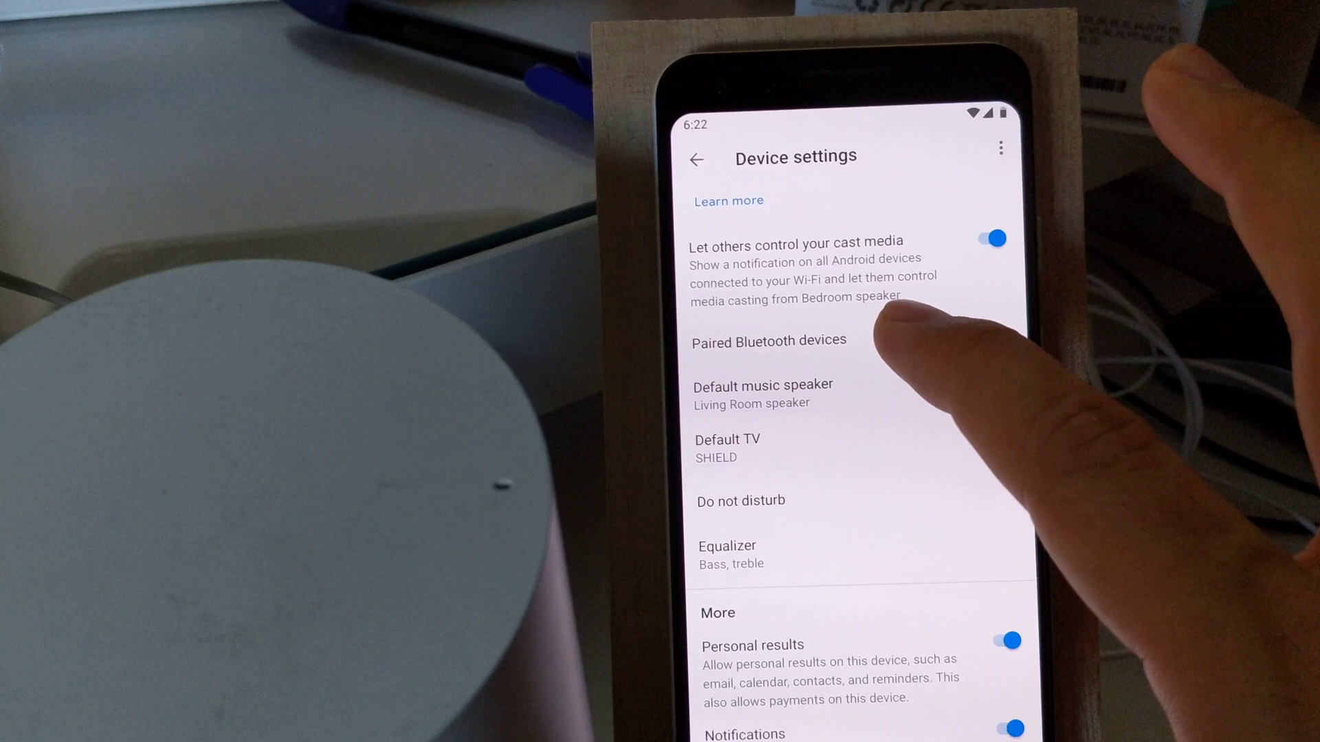
left_click(768, 340)
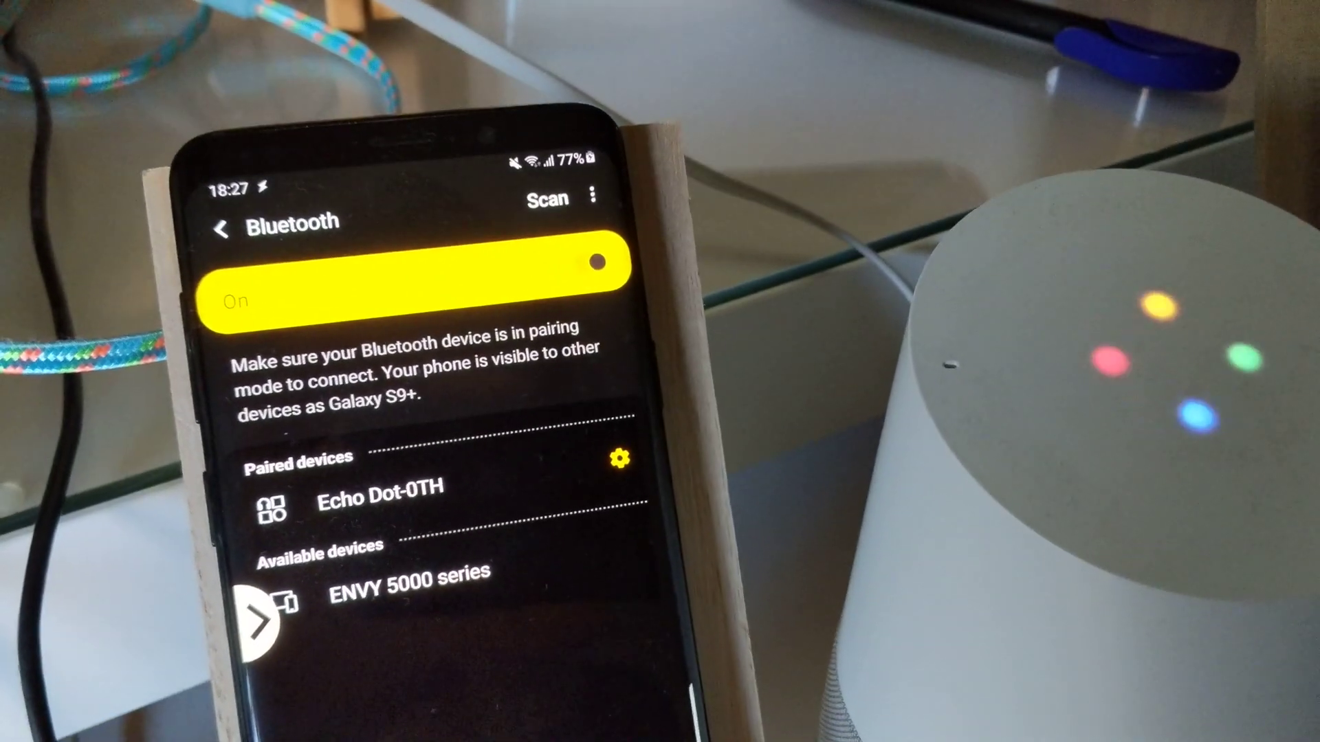
- Scan for devices, then select and confirm pairing with the Bedroom speaker
left_click(547, 199)
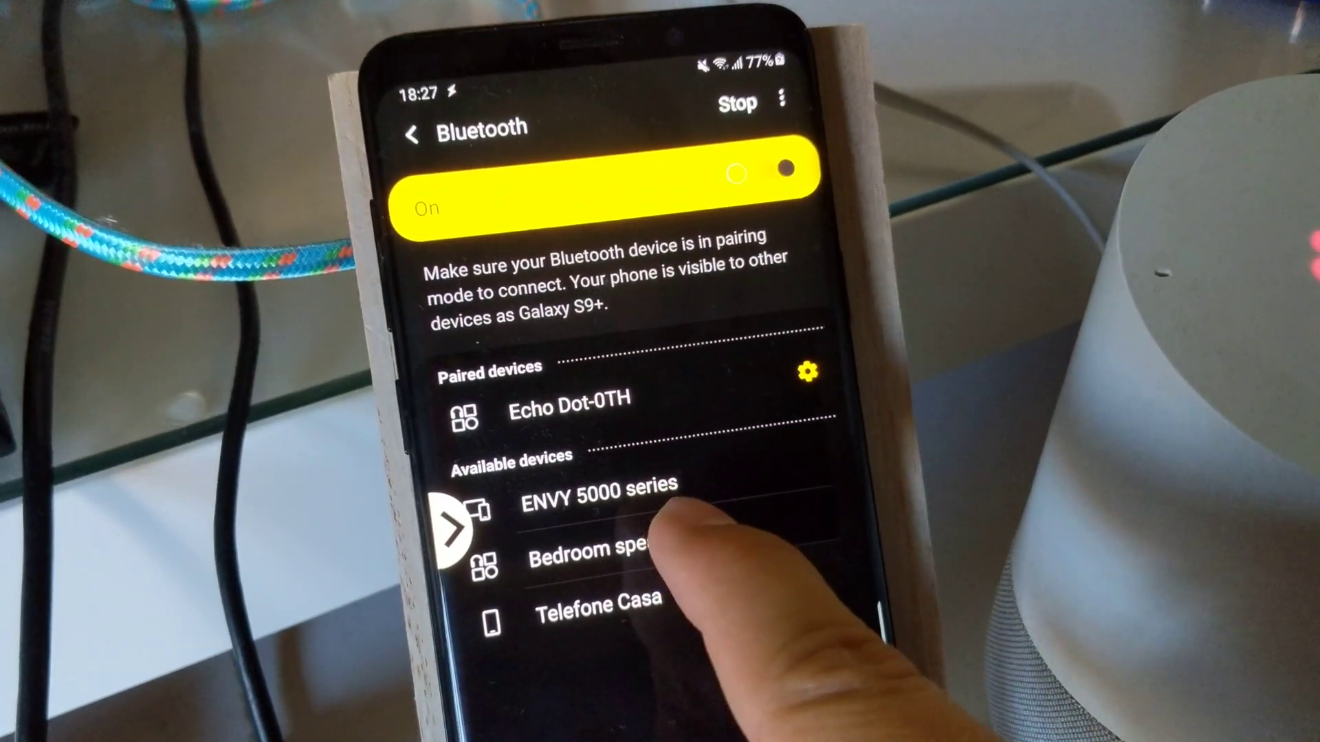
left_click(600, 550)
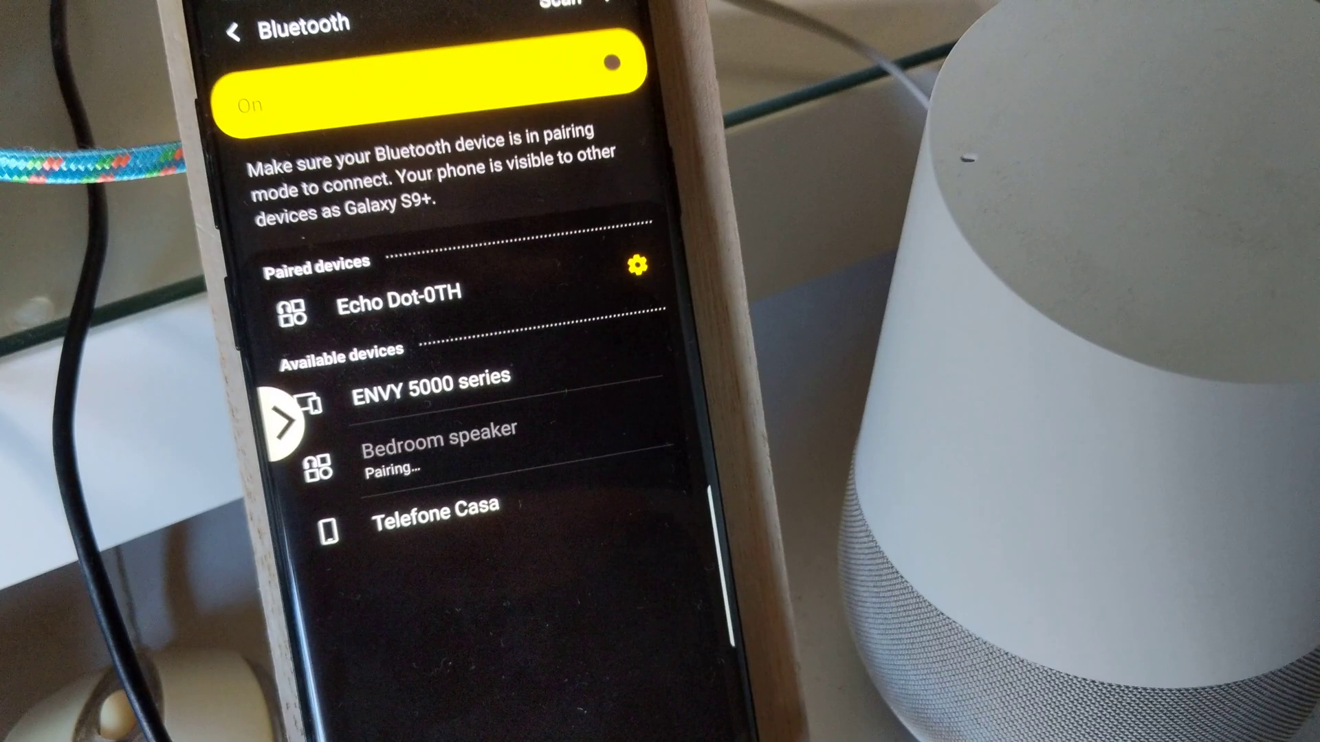
left_click(435, 443)
type("Hello from your other phone")
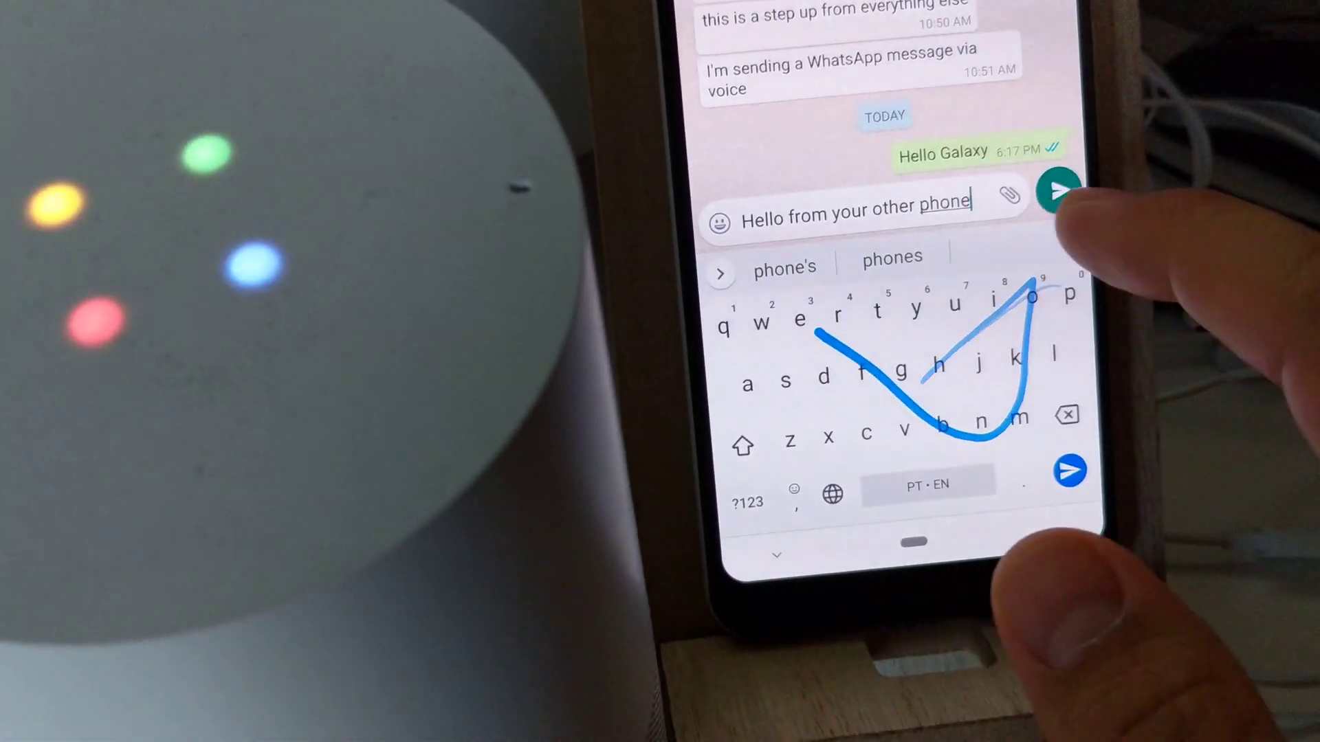
- Send the typed message 'Hello from your other phone' in the WhatsApp chat
left_click(1057, 190)
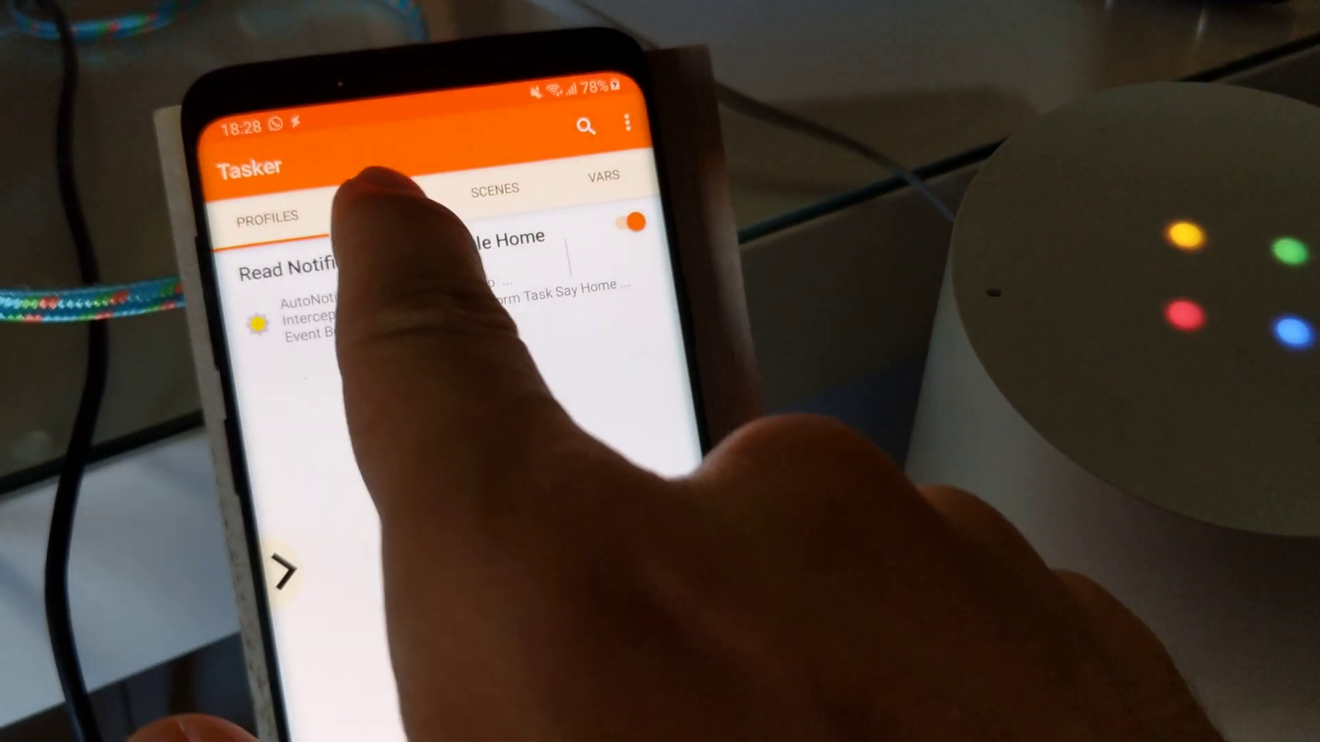
- Open the Say Home task from the Profiles tab in Task Edit
left_click(522, 284)
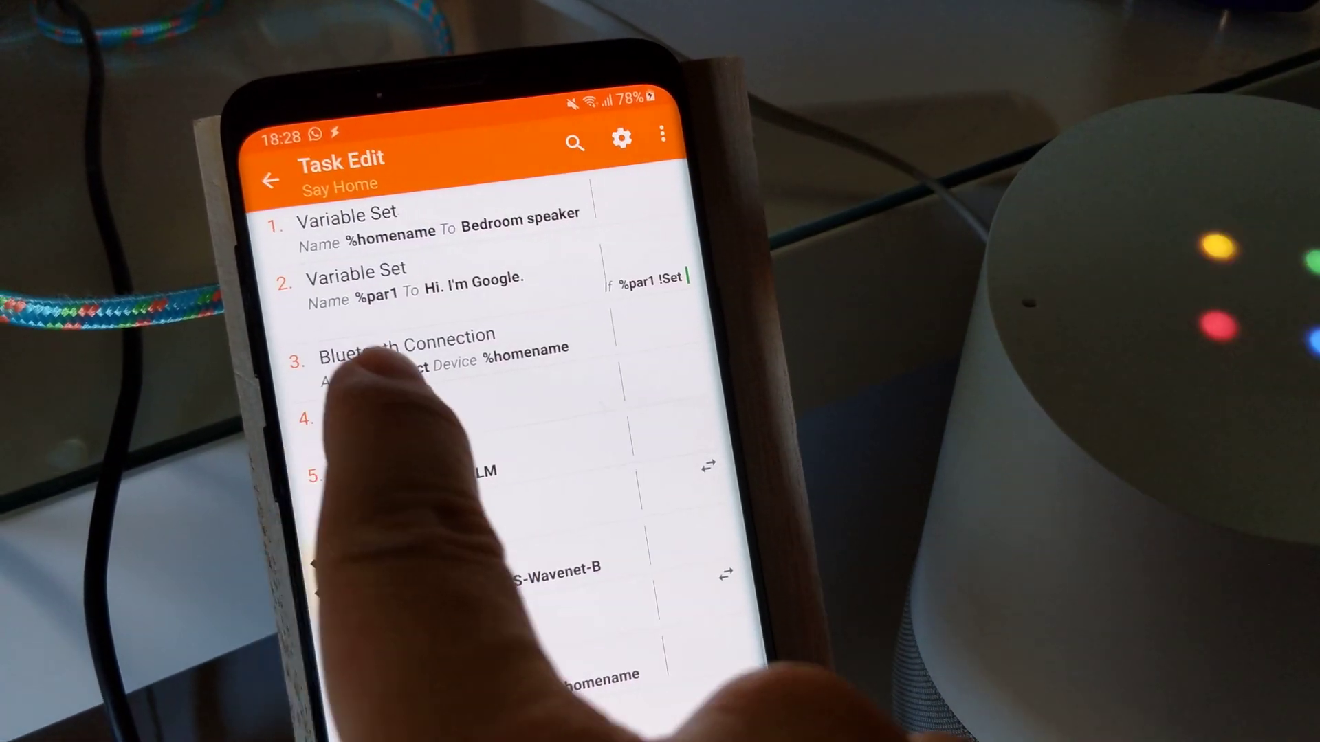